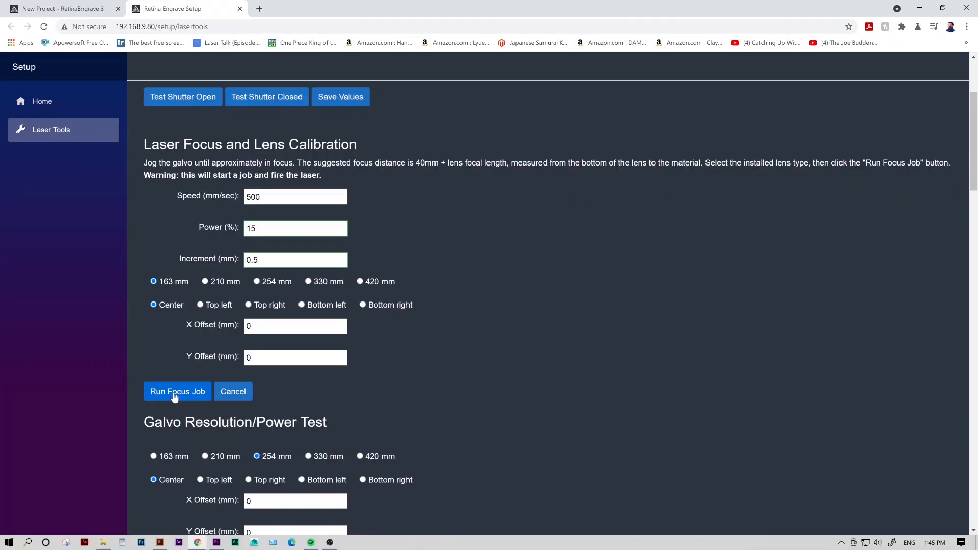
- Select test pattern D4 as the focus job result (3.13 mm), then go back to the project
scroll(down, 3)
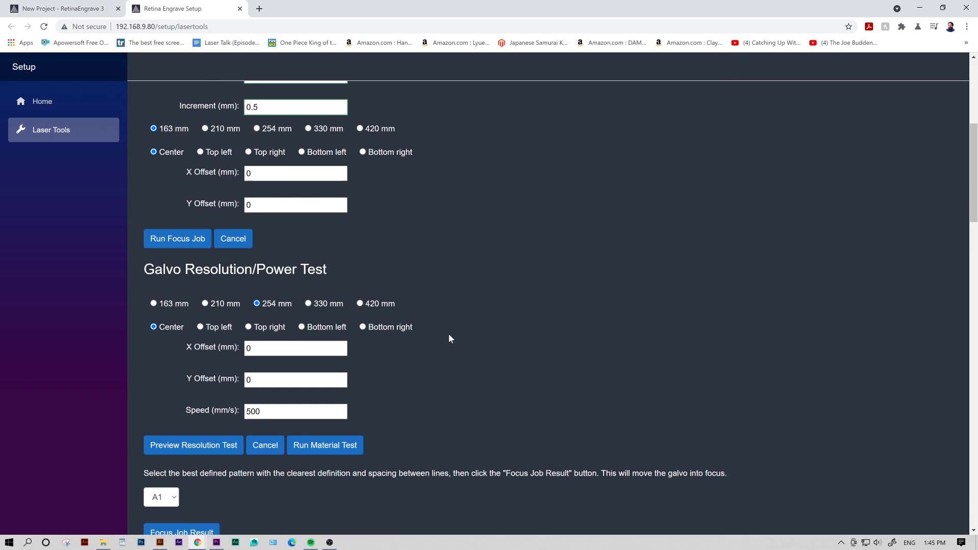
scroll(down, 3)
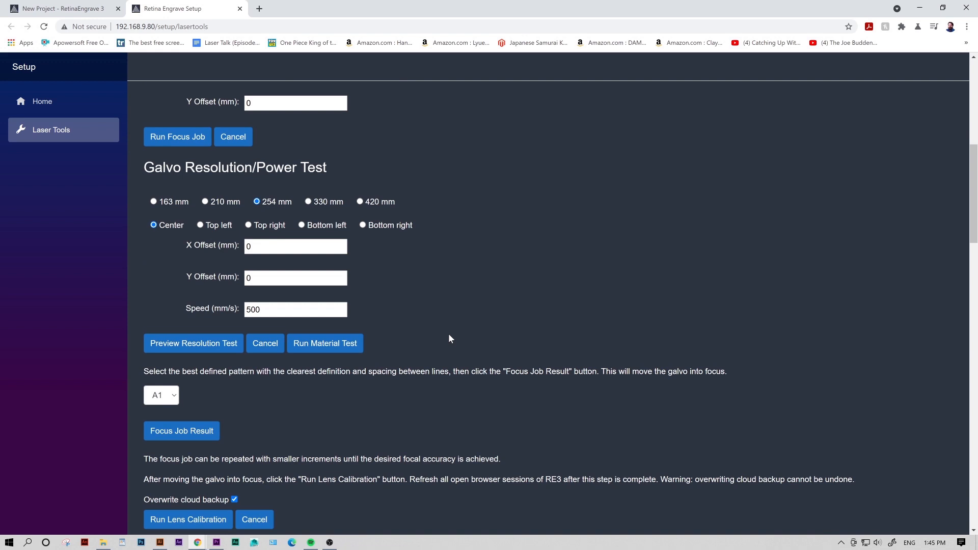
mouse_move(244, 408)
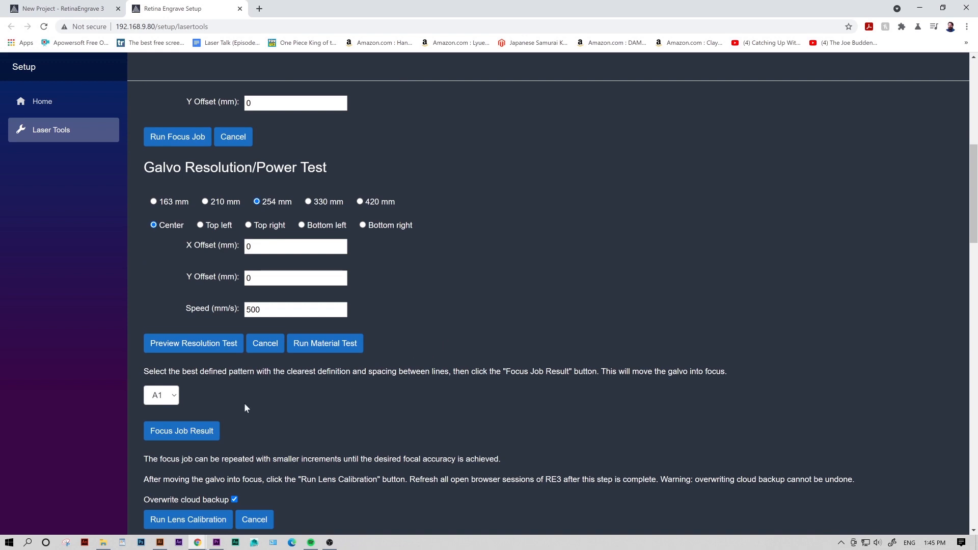
click(160, 395)
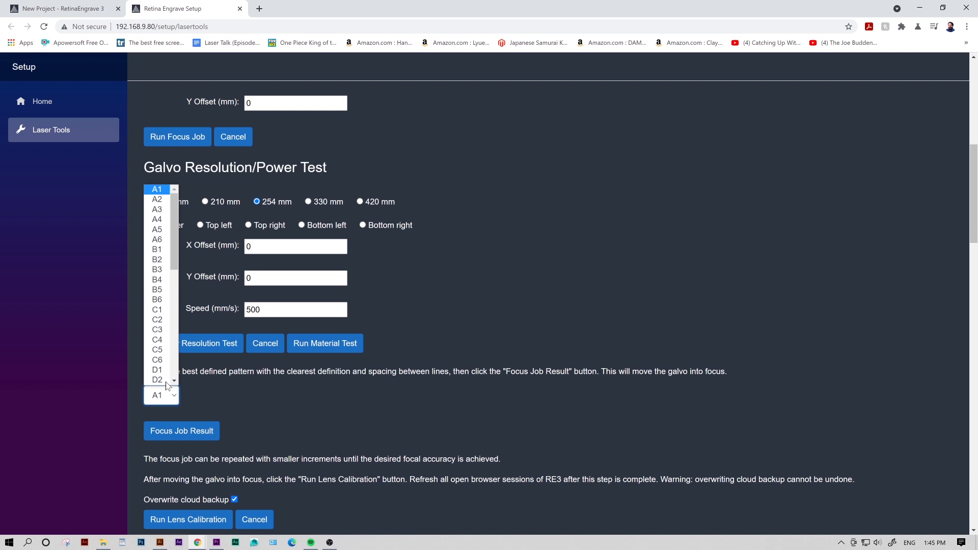
click(157, 379)
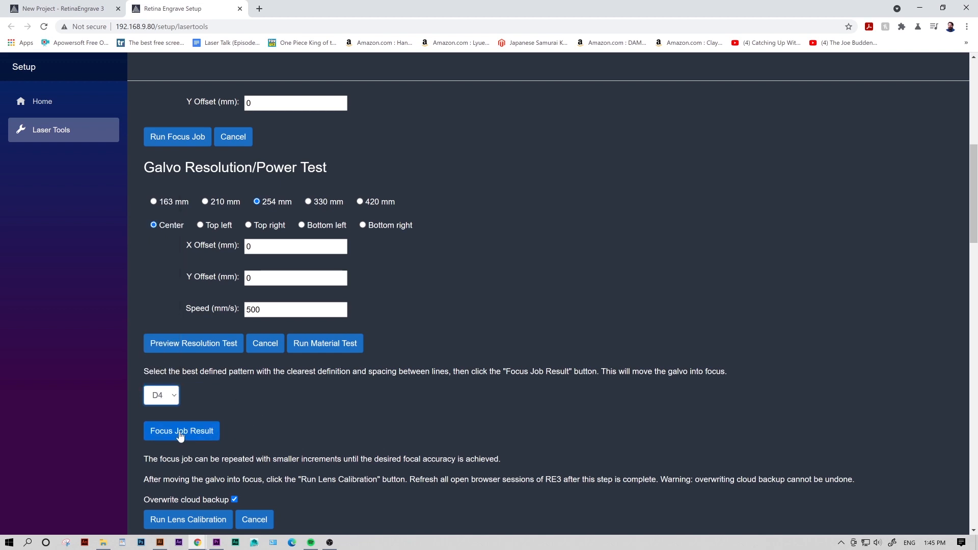
click(181, 431)
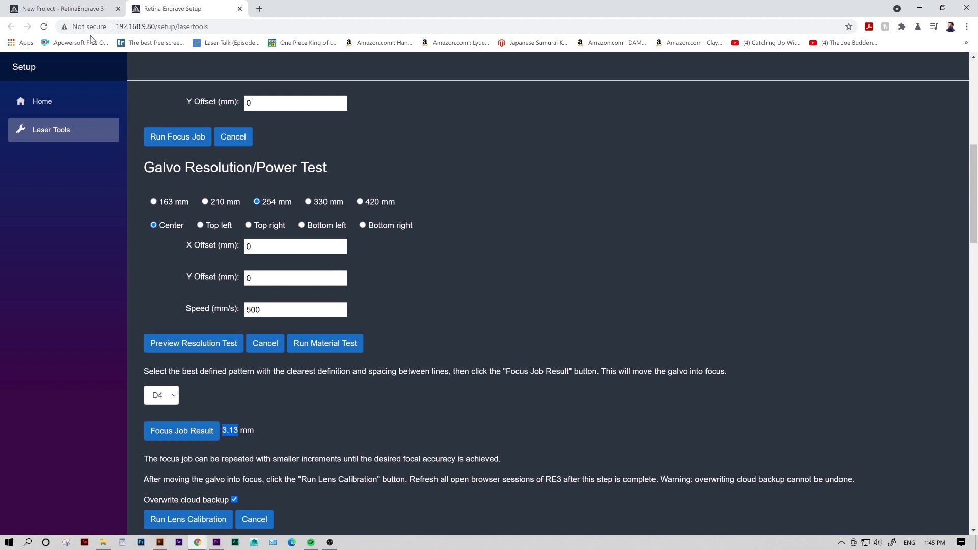
click(60, 8)
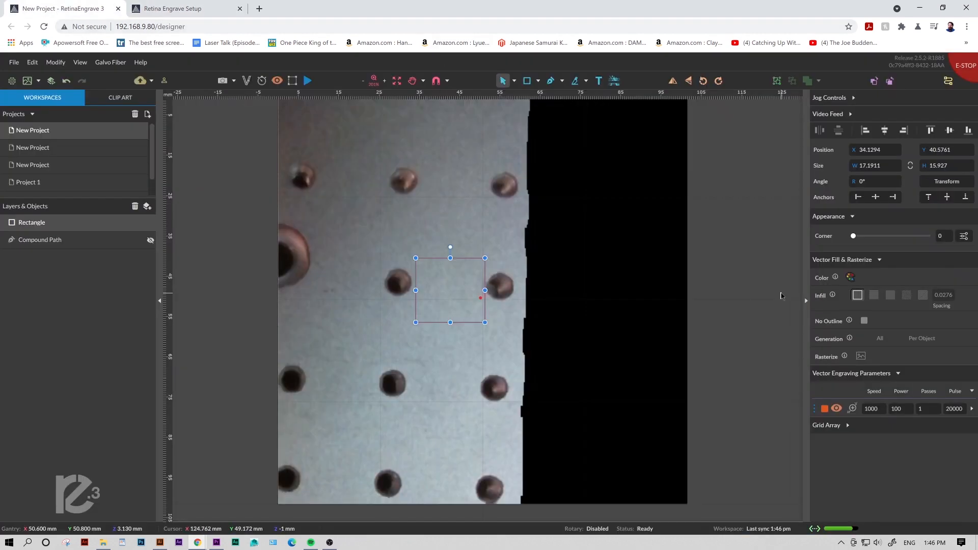
- Enter 3.130 as the rectangle's Focus Distance in Autofocus Properties
click(852, 408)
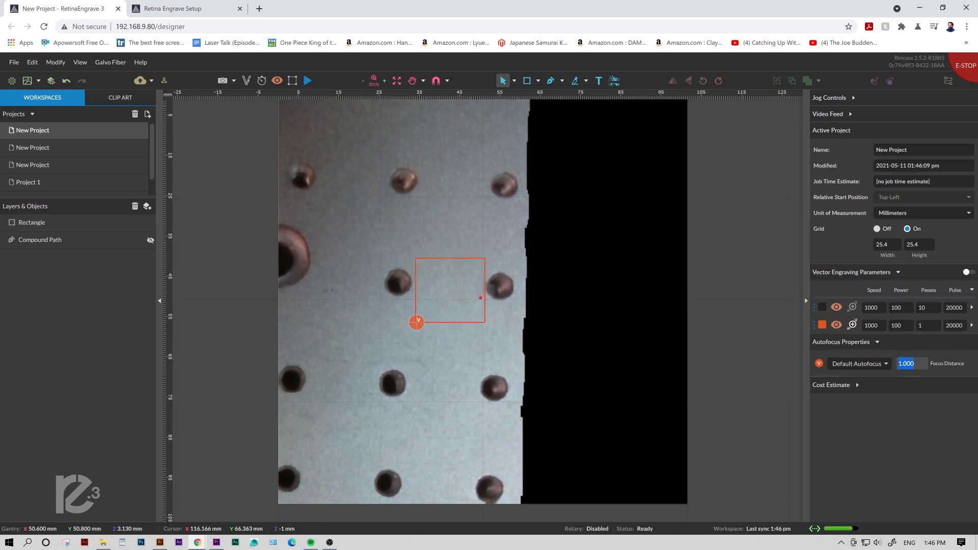
text(3.130)
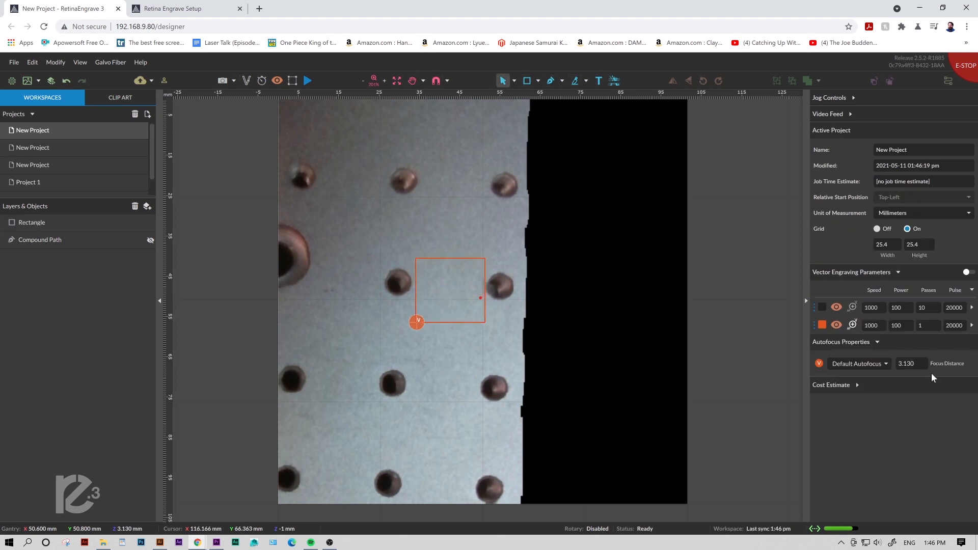